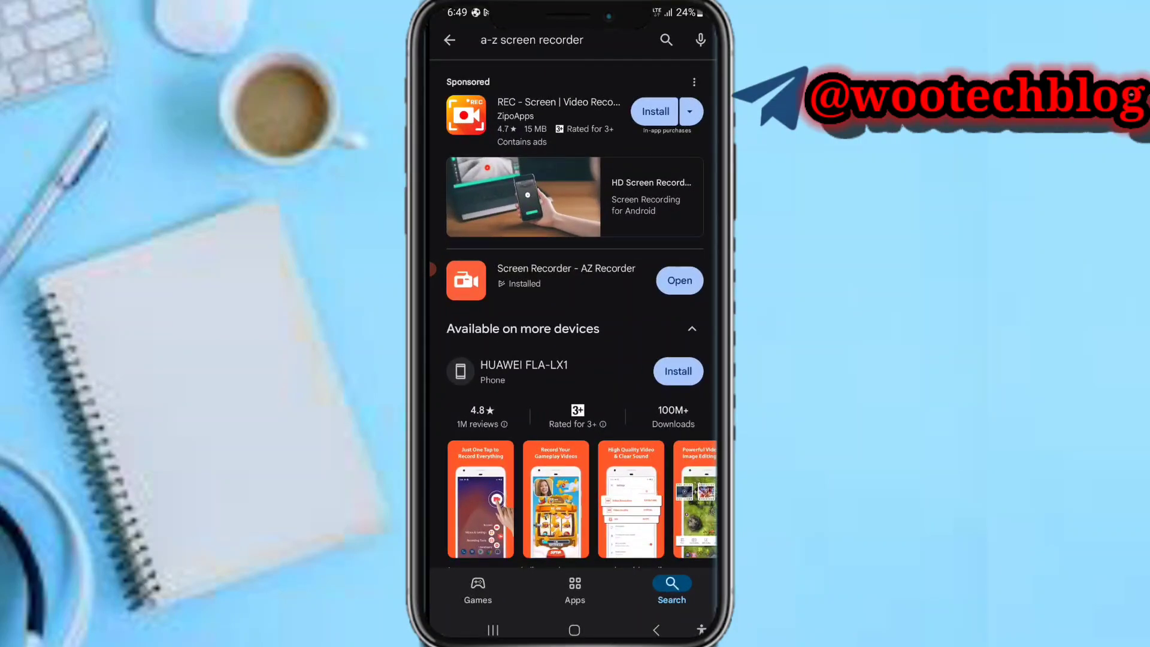
- Launch the MetaTrader 5 app from its Play Store page
left_click(574, 630)
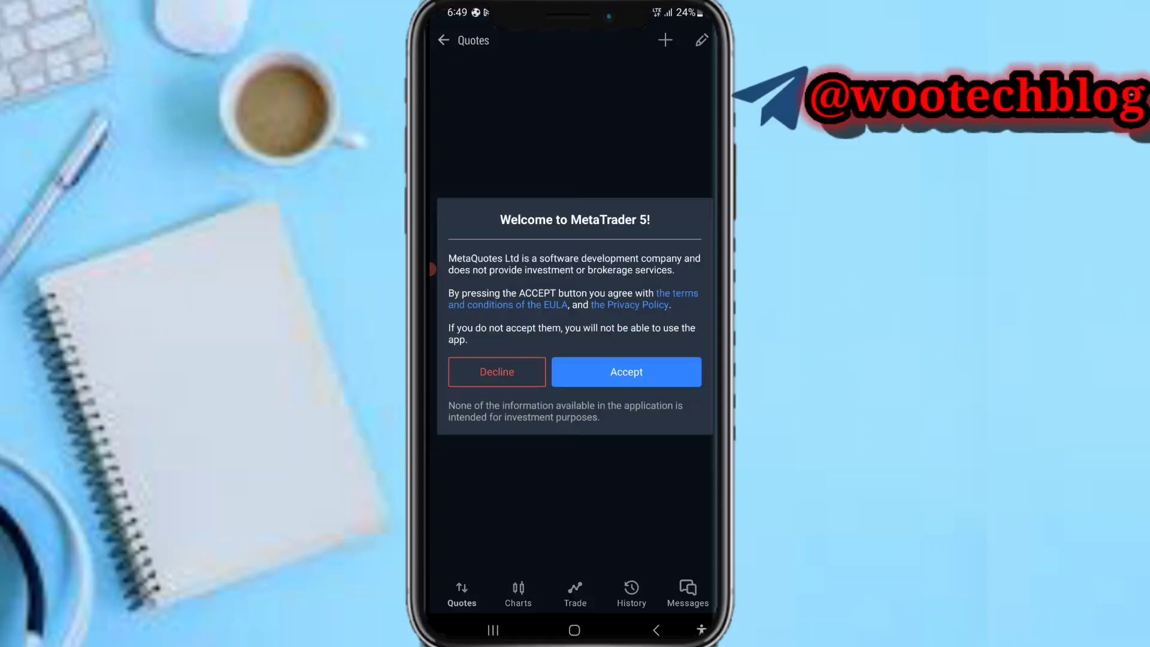
- Accept the terms, dismiss the demo-account offer and begin adding a broker account
left_click(626, 372)
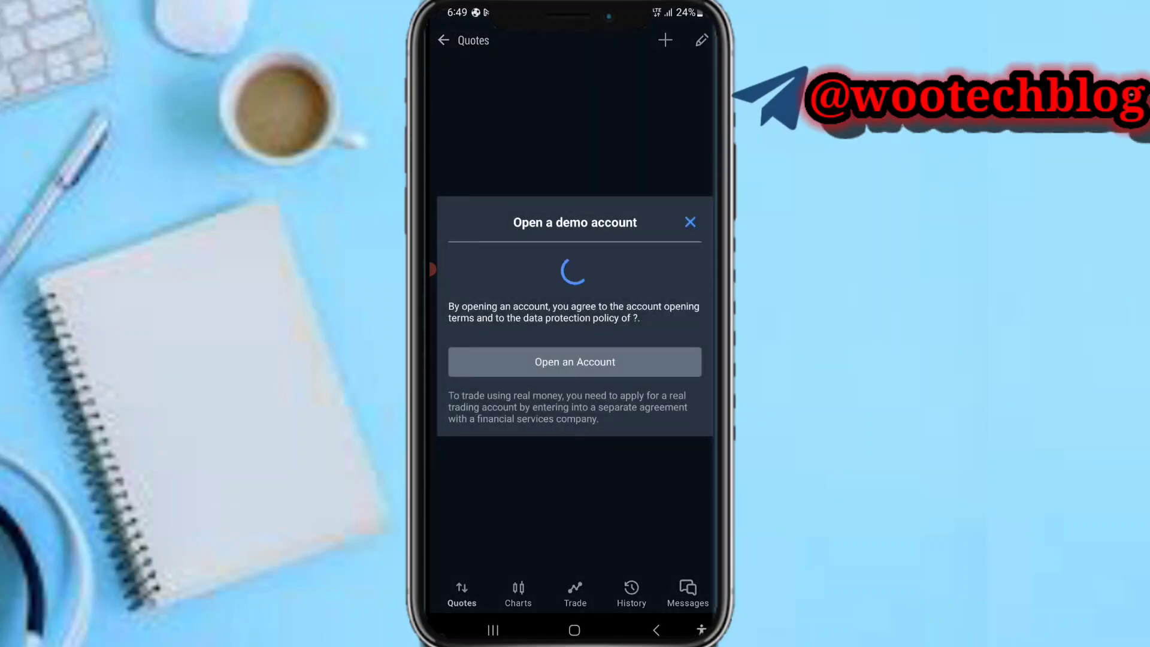
left_click(690, 223)
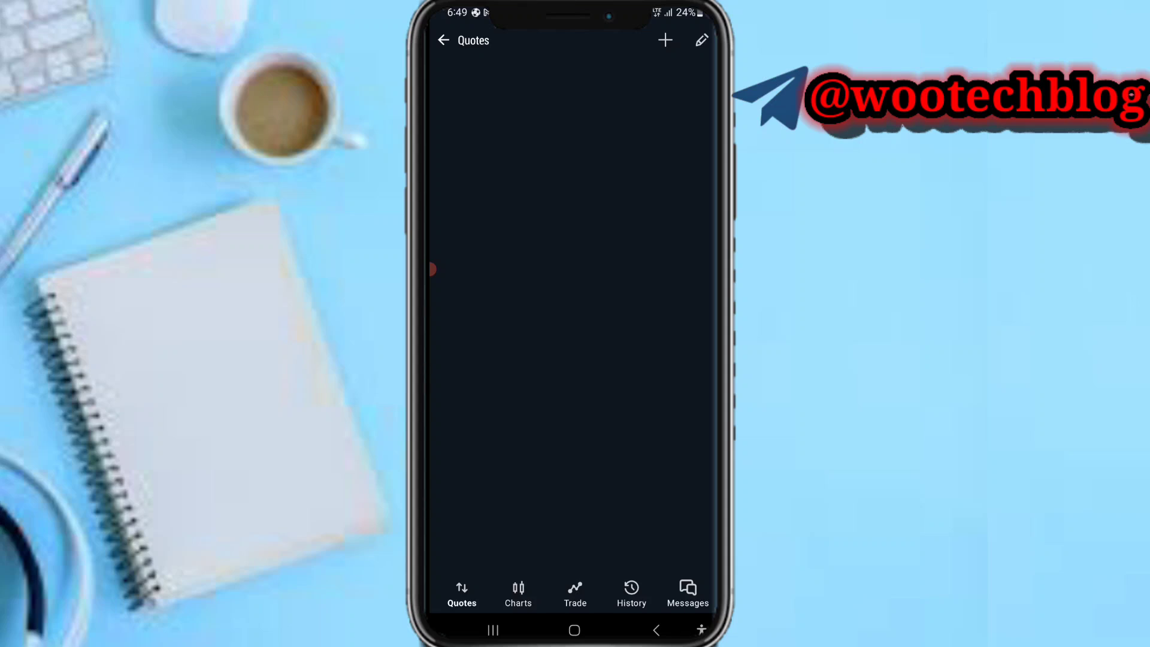
left_click(663, 40)
type("exness")
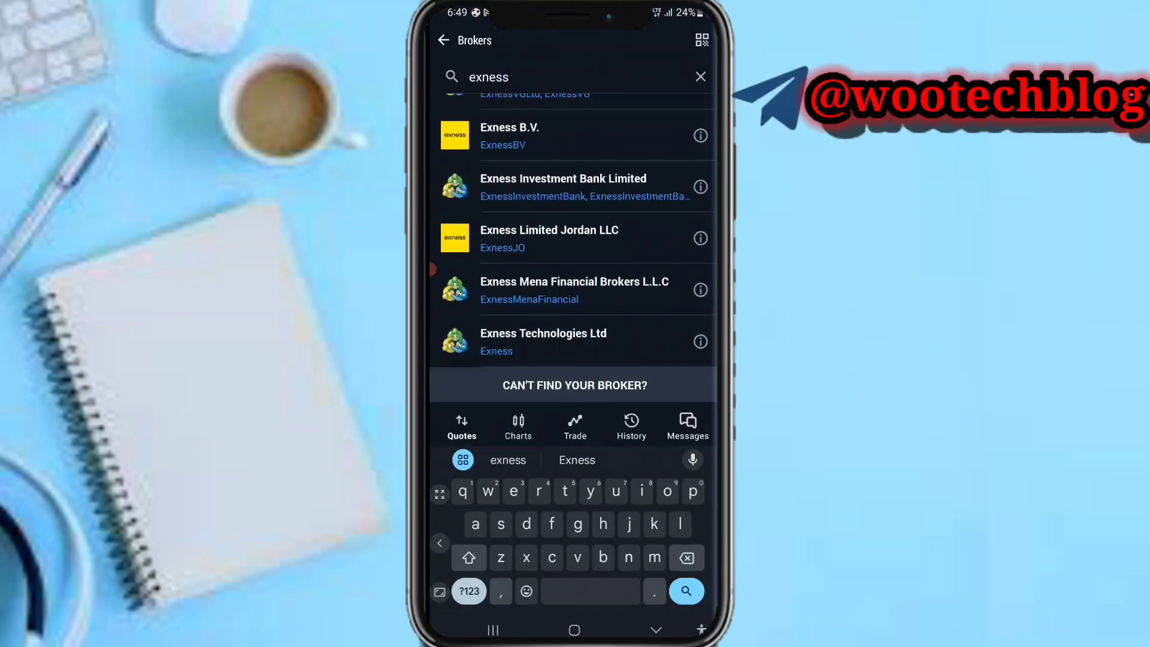
- Choose Exness Technologies Ltd from the exness broker search results
scroll("up", 3)
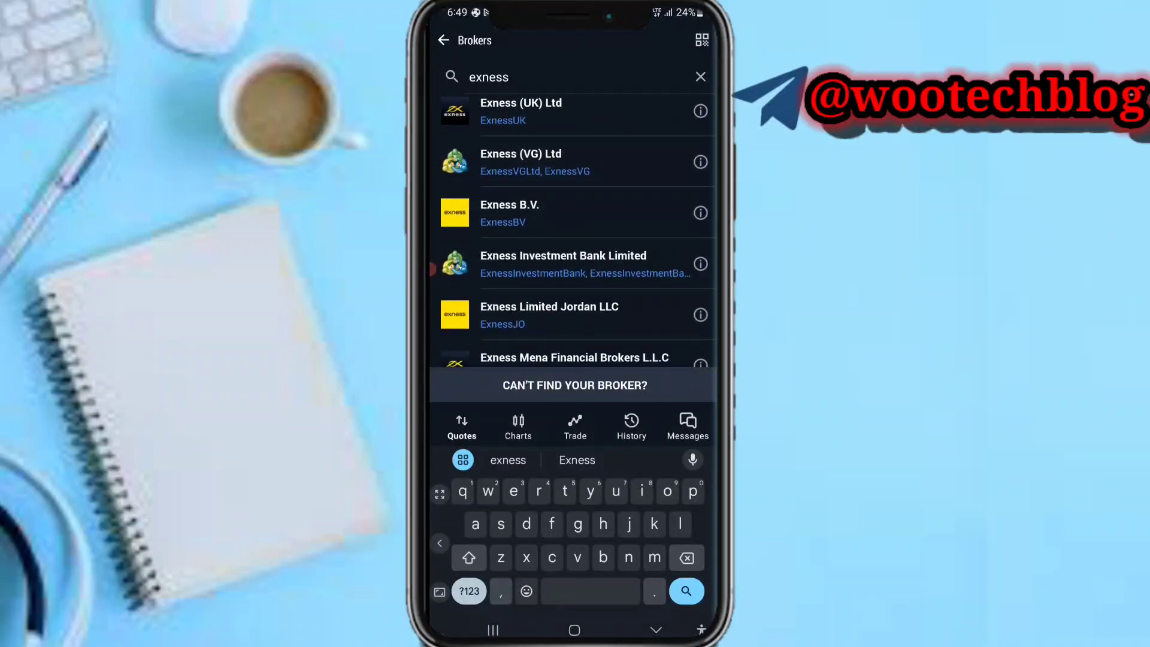
scroll("up", 3)
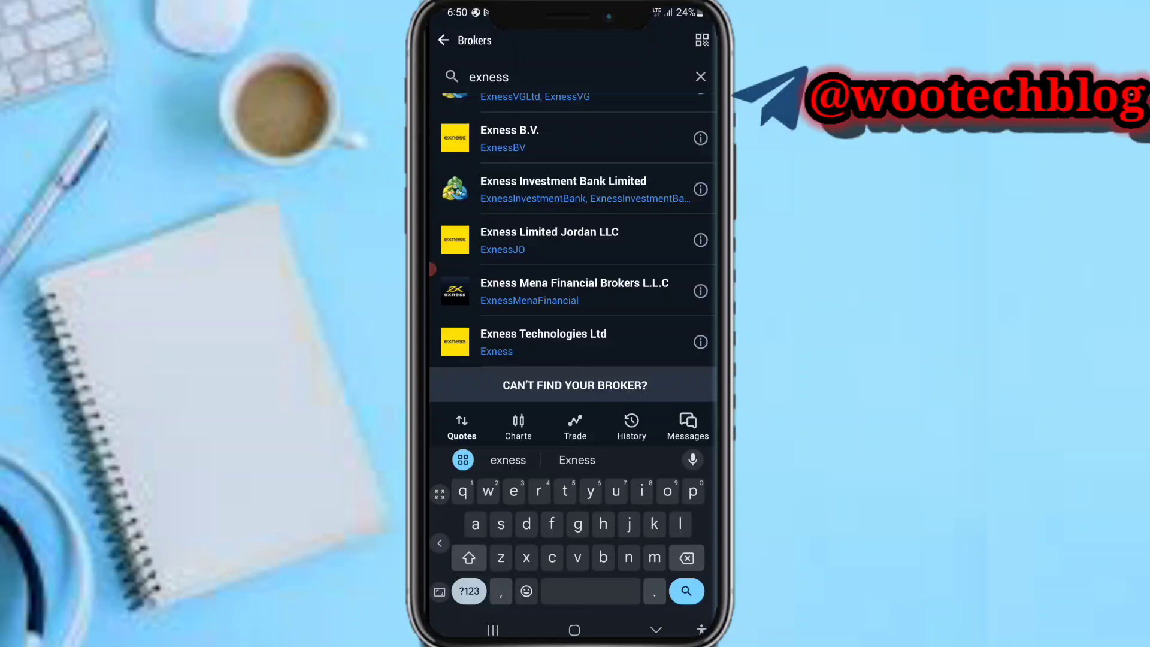
left_click(543, 341)
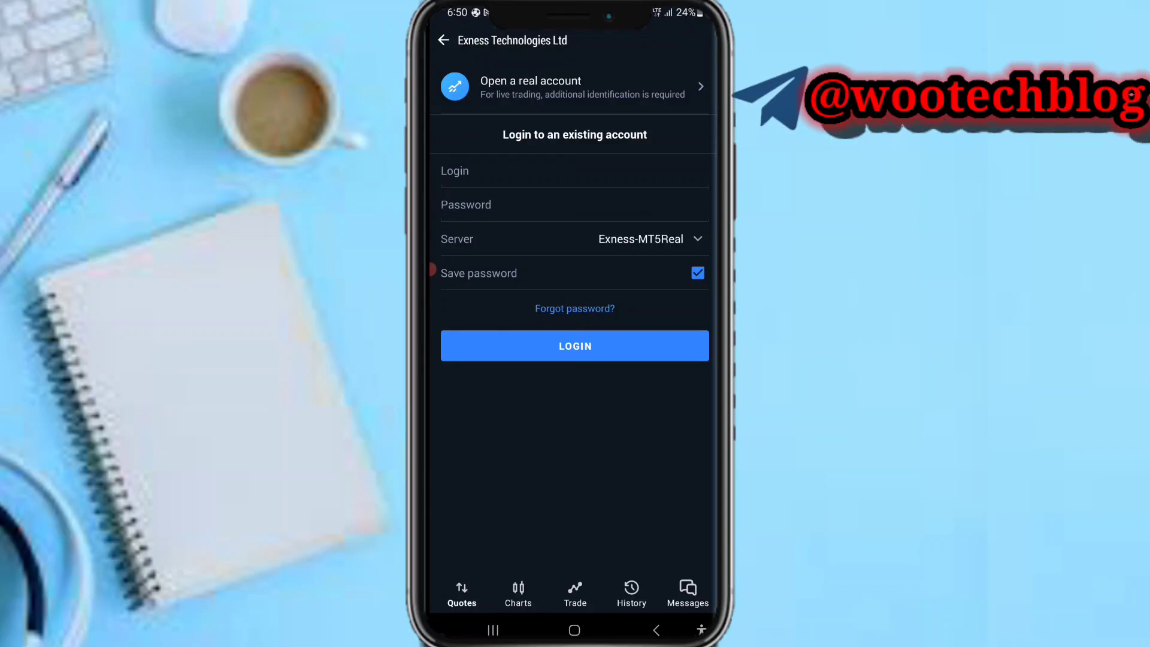
- Leave MetaTrader 5 via the home button to fetch the account number elsewhere
left_click(574, 629)
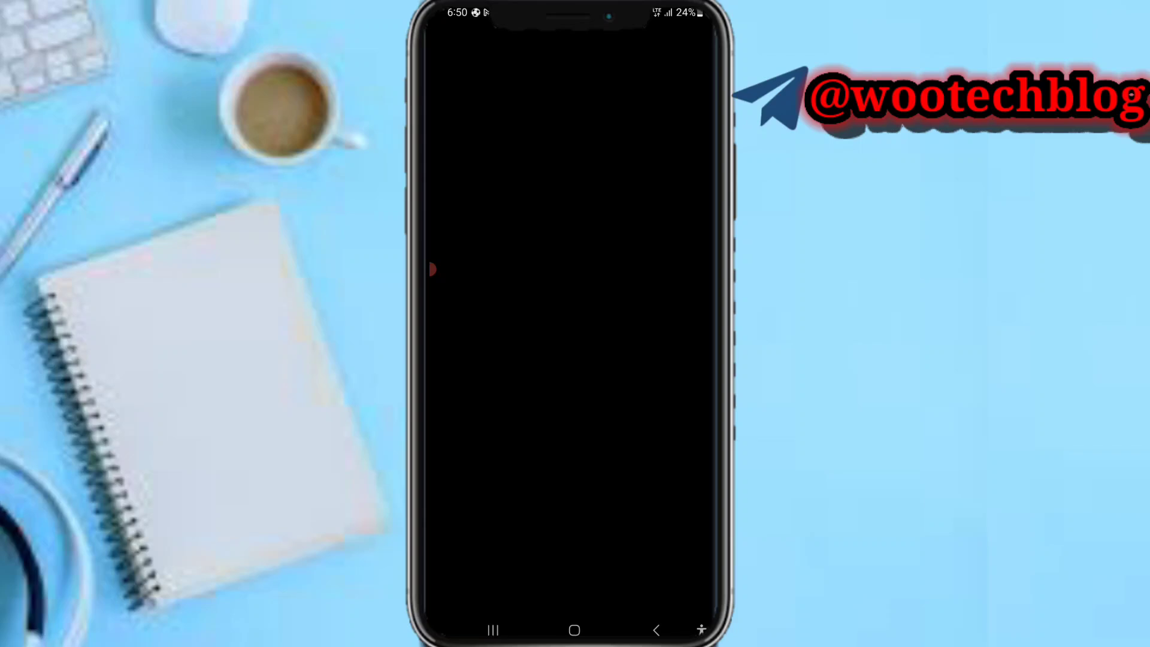
left_click(432, 270)
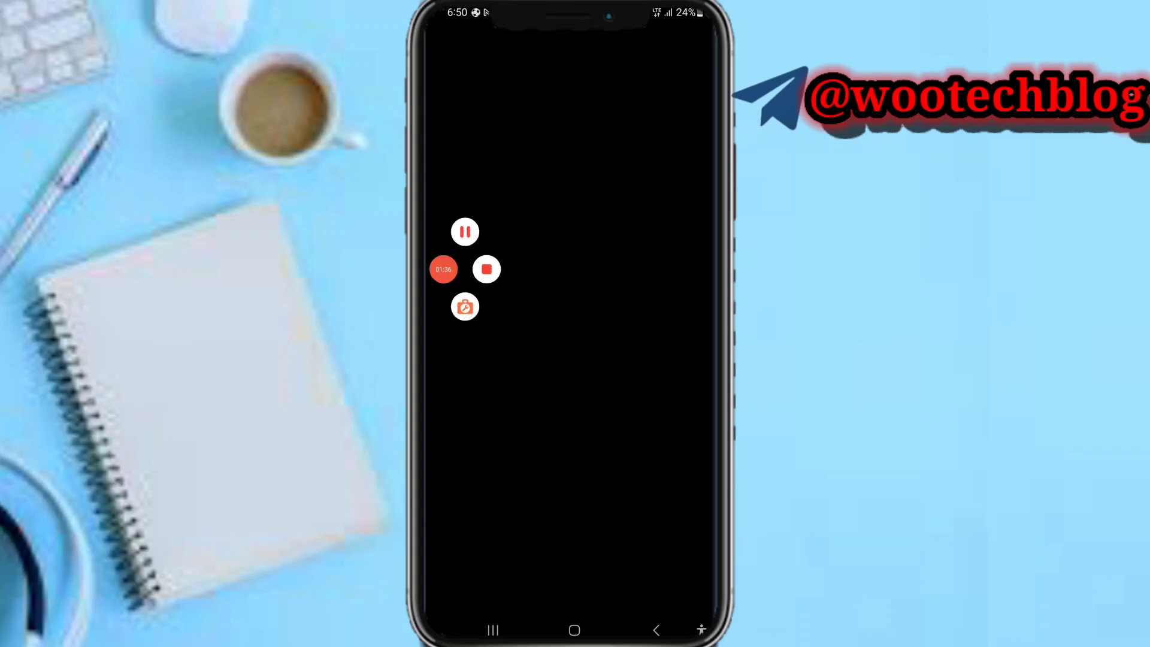
left_click(443, 270)
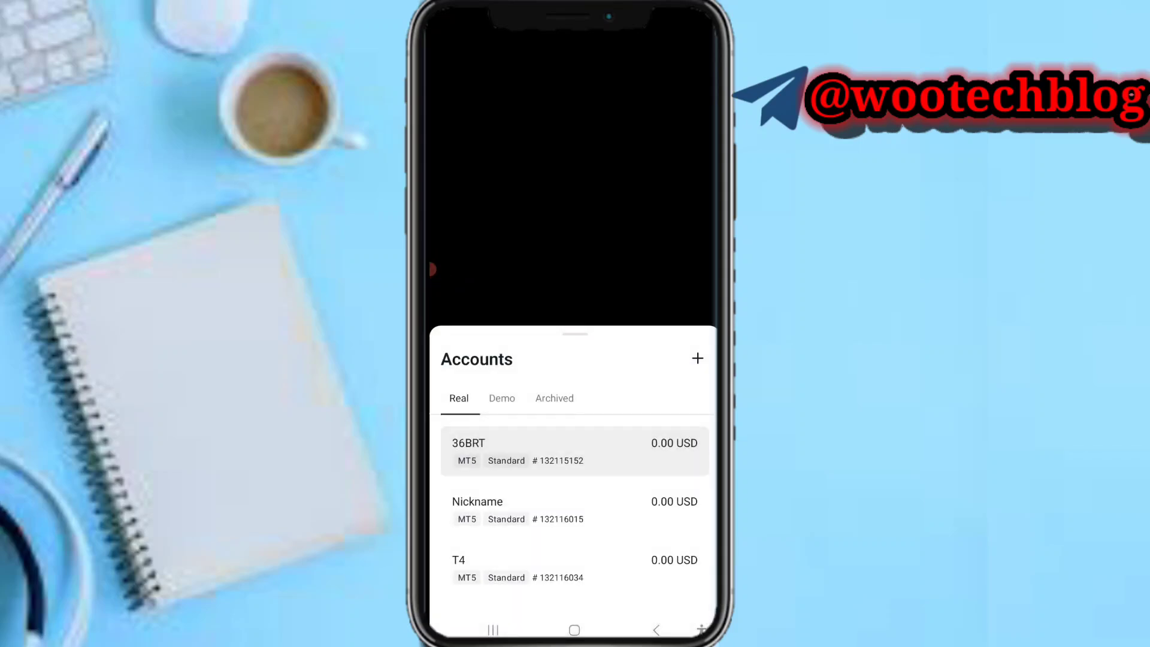
left_click(503, 398)
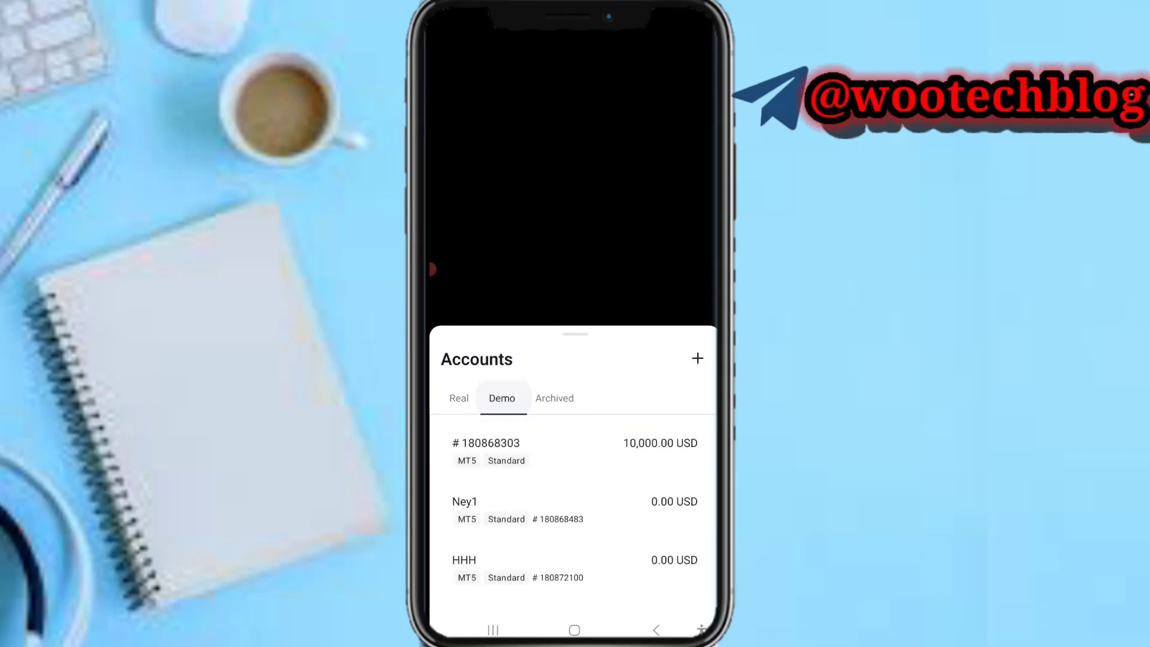
left_click(459, 398)
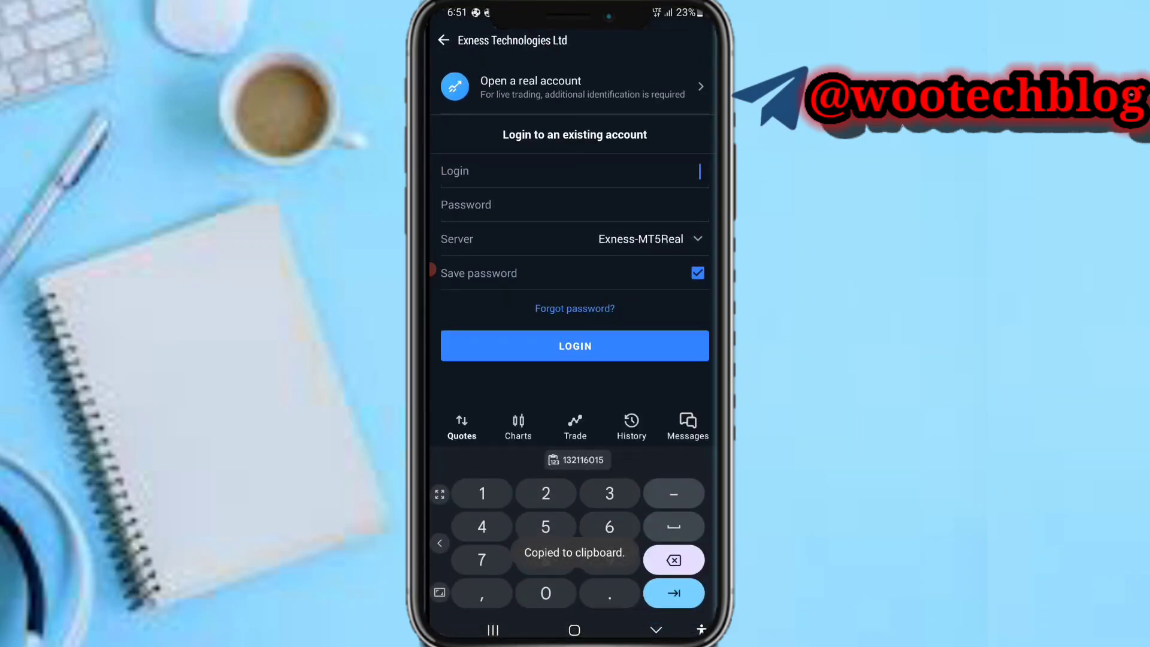
left_click(493, 629)
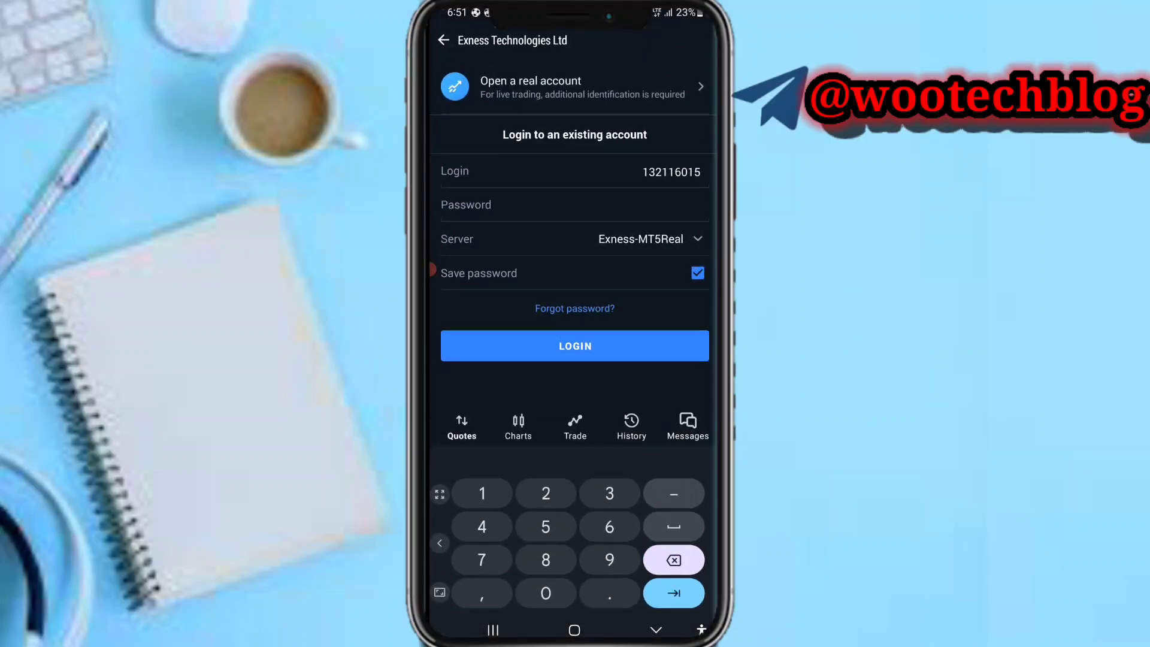
left_click(640, 239)
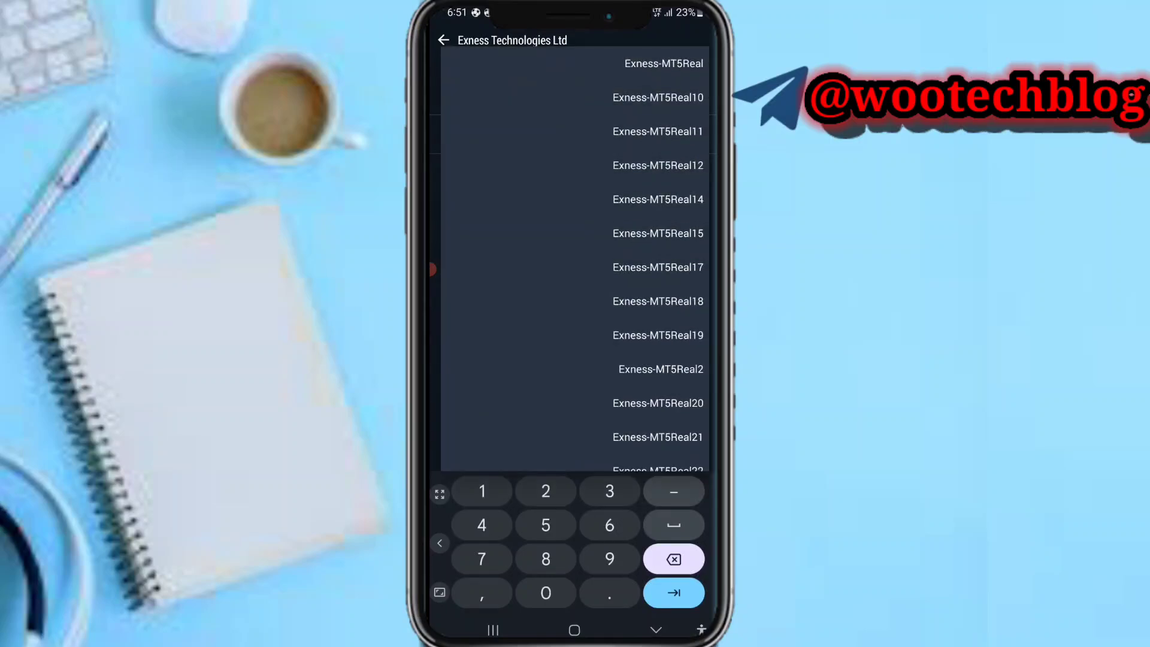
scroll("down", 3)
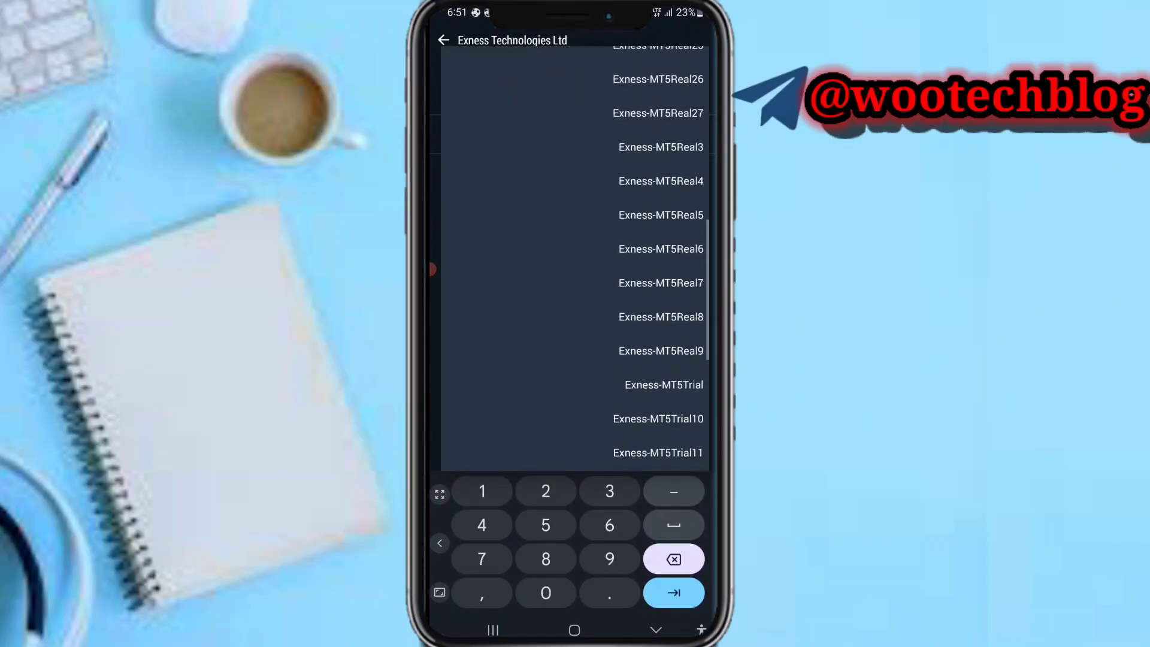
left_click(662, 351)
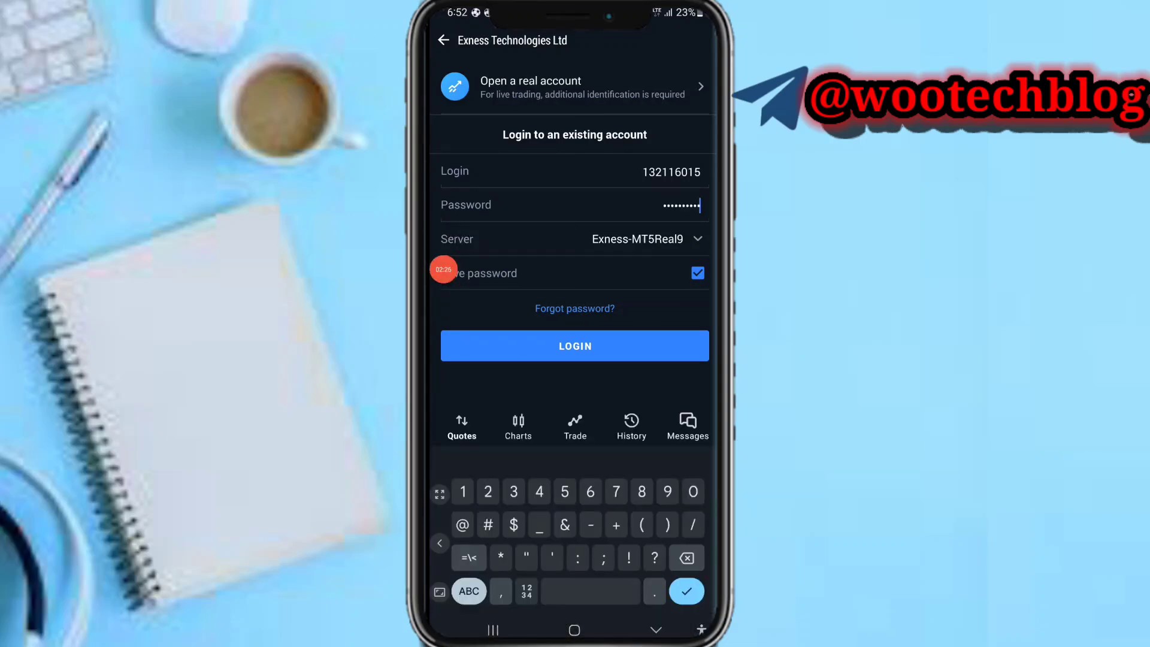
left_click(574, 345)
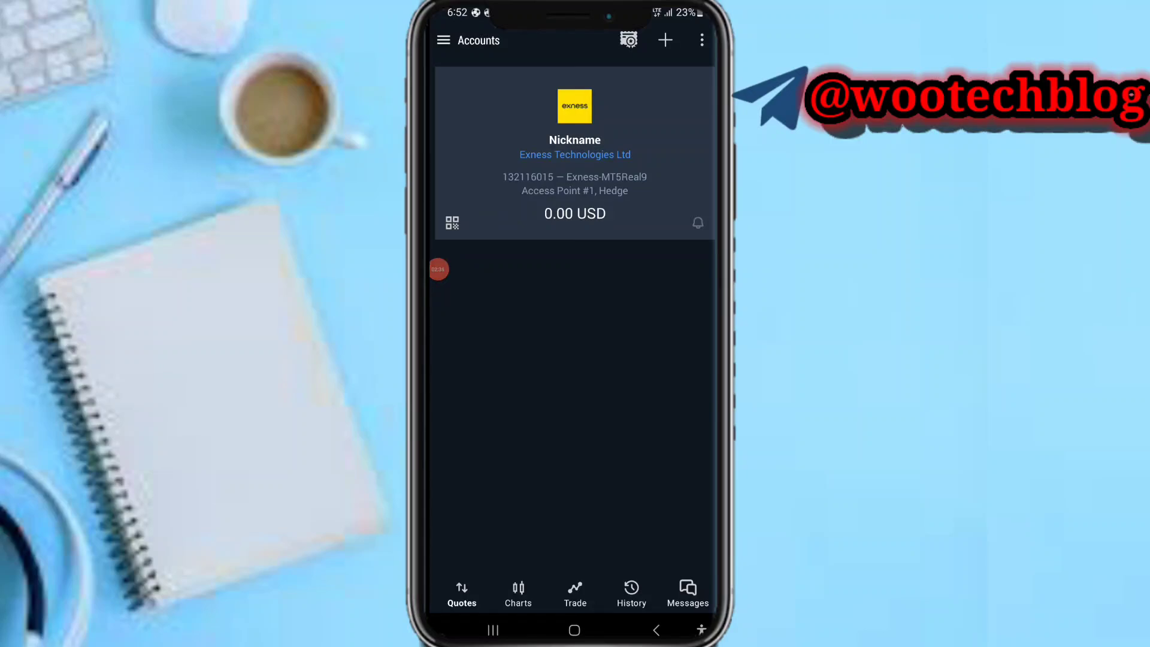
- Close all running apps from the recent-apps overview
left_click(493, 630)
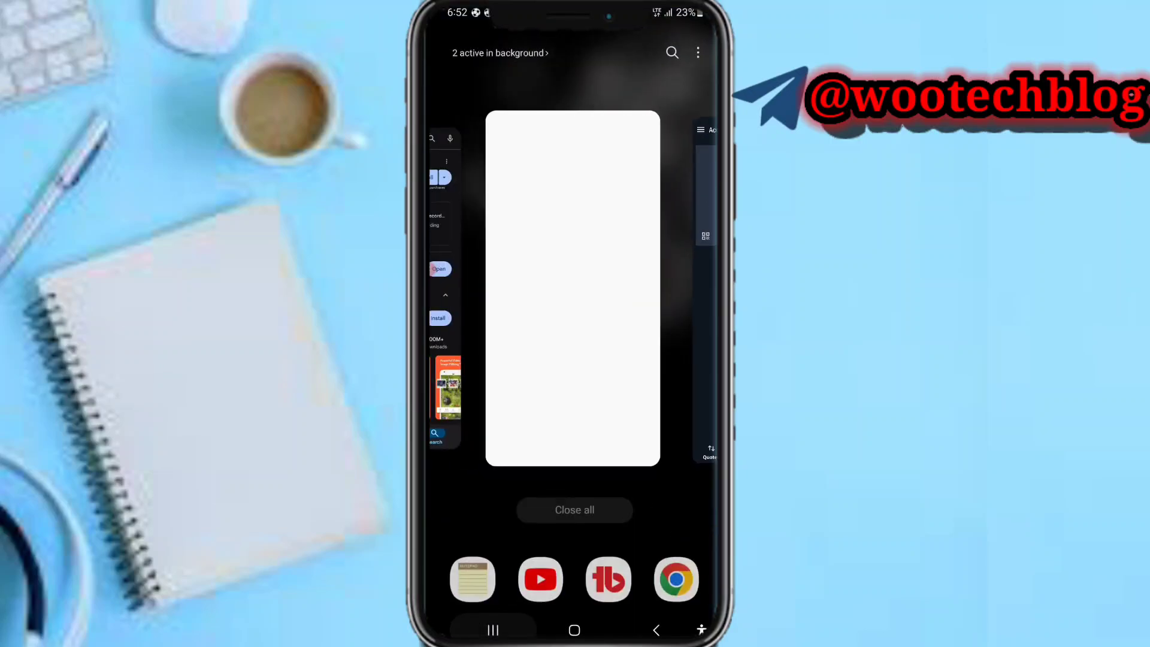
left_click(574, 510)
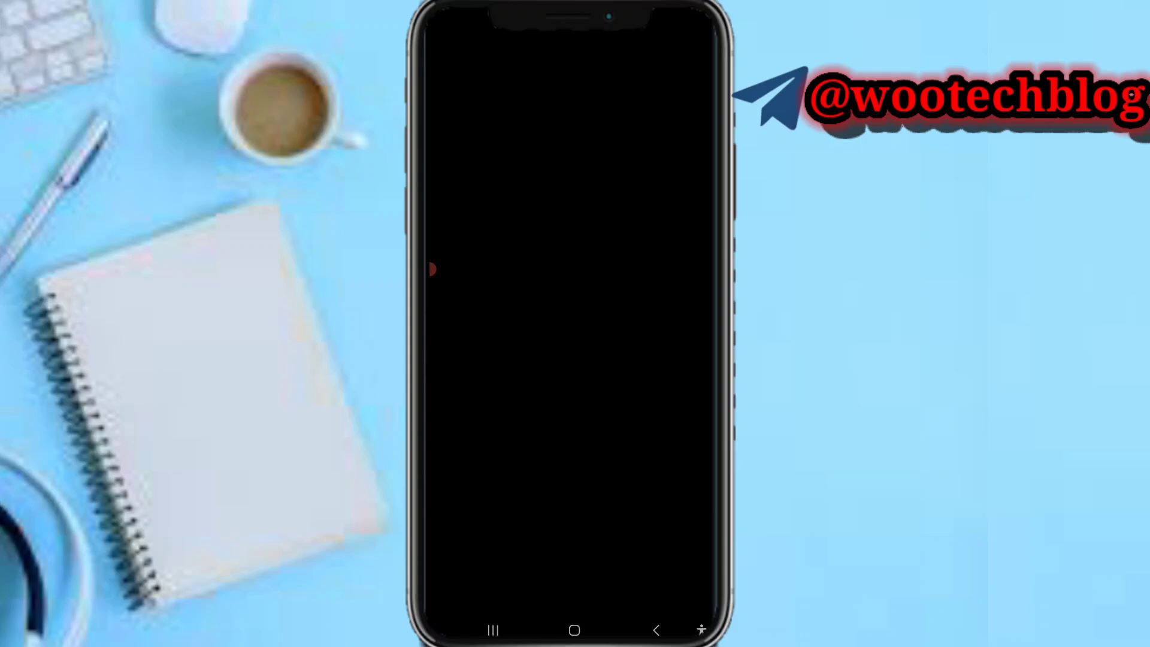